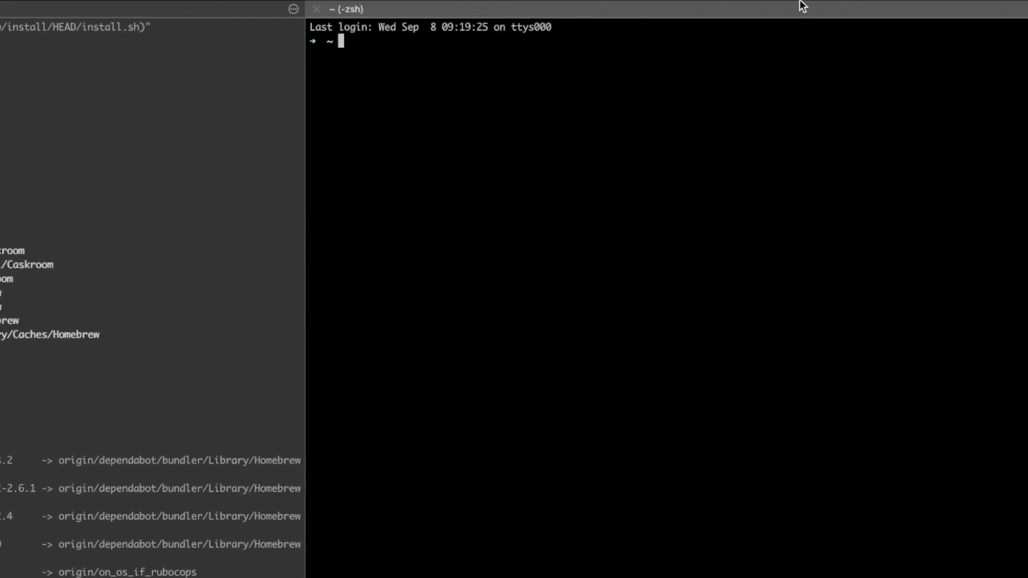
Step: Search Homebrew for redis and pick the redis formula from the results
type("brew search red")
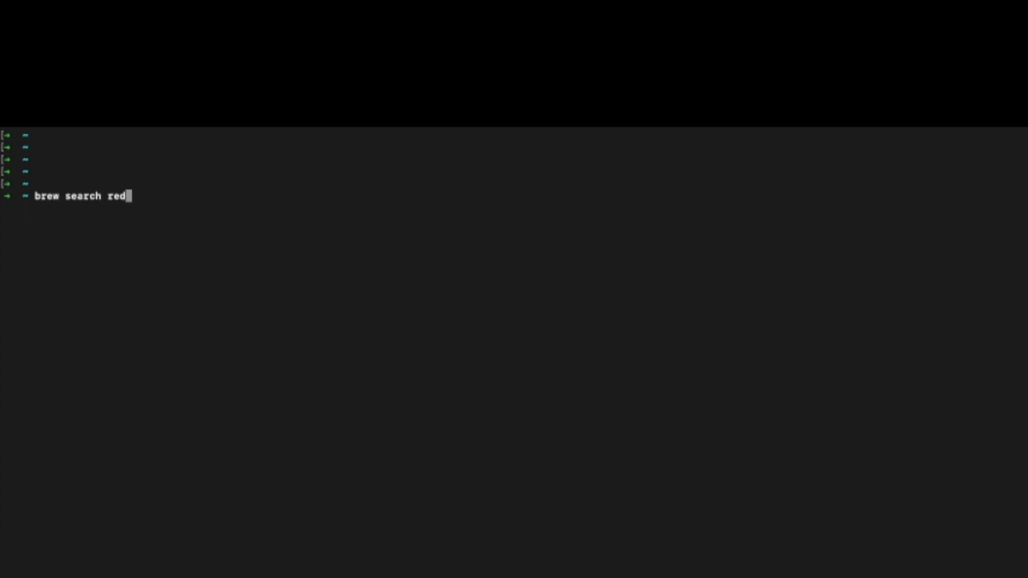
type("is")
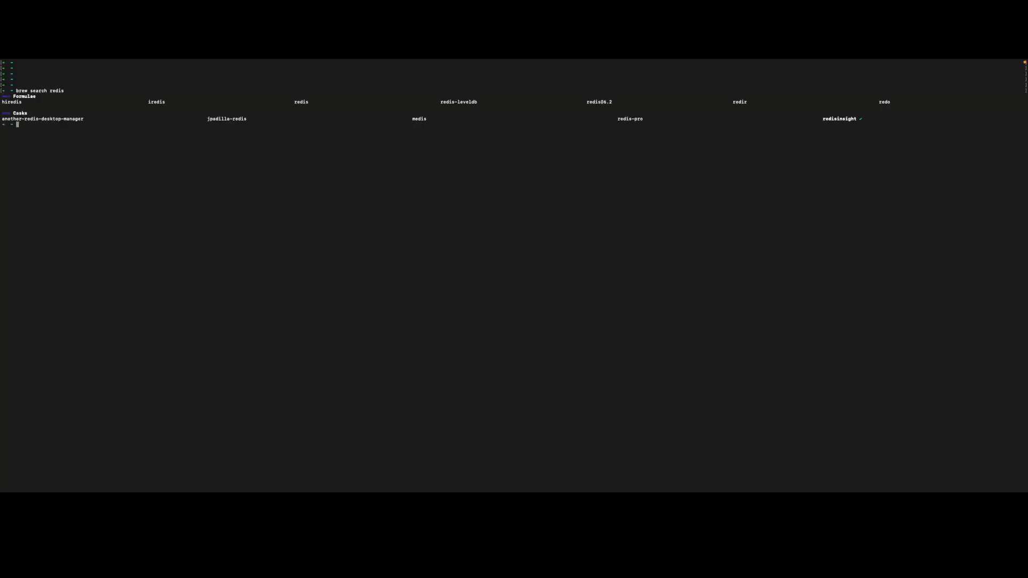
mouse_move(301, 101)
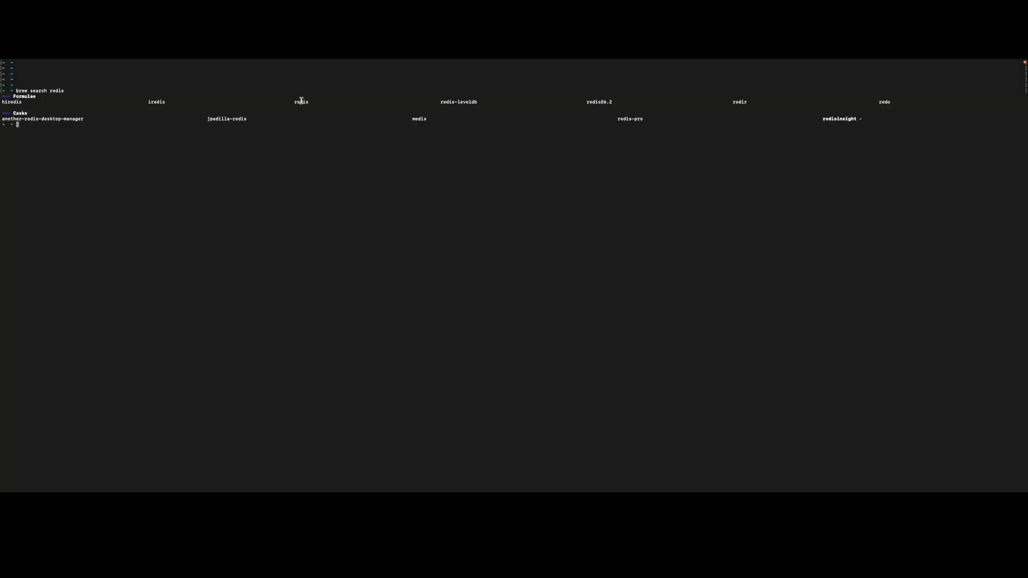
double_click(300, 102)
type("brew install")
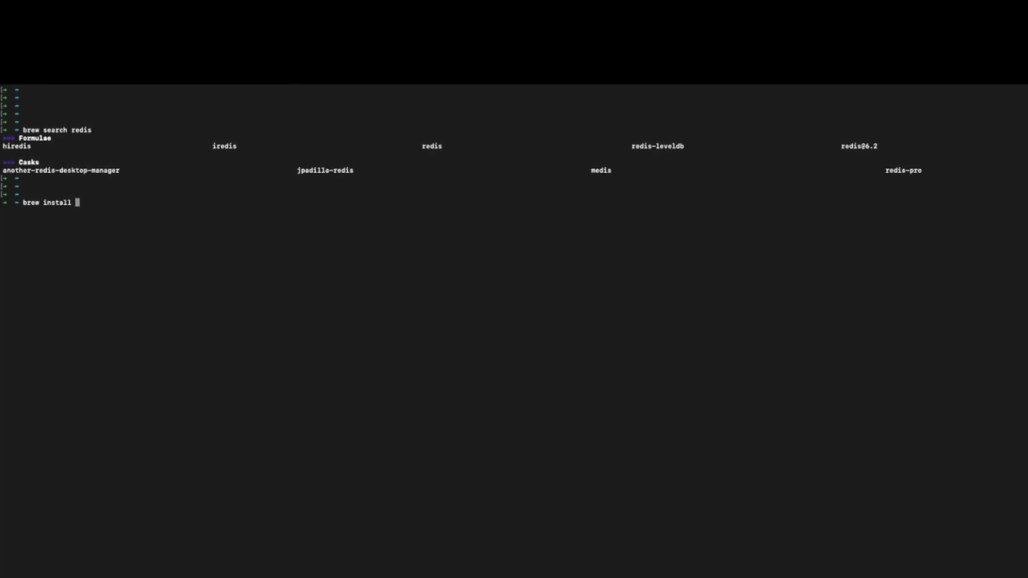
Step: Install redis with brew, try redis-cli (connection refused), then exit the shell
type("redis")
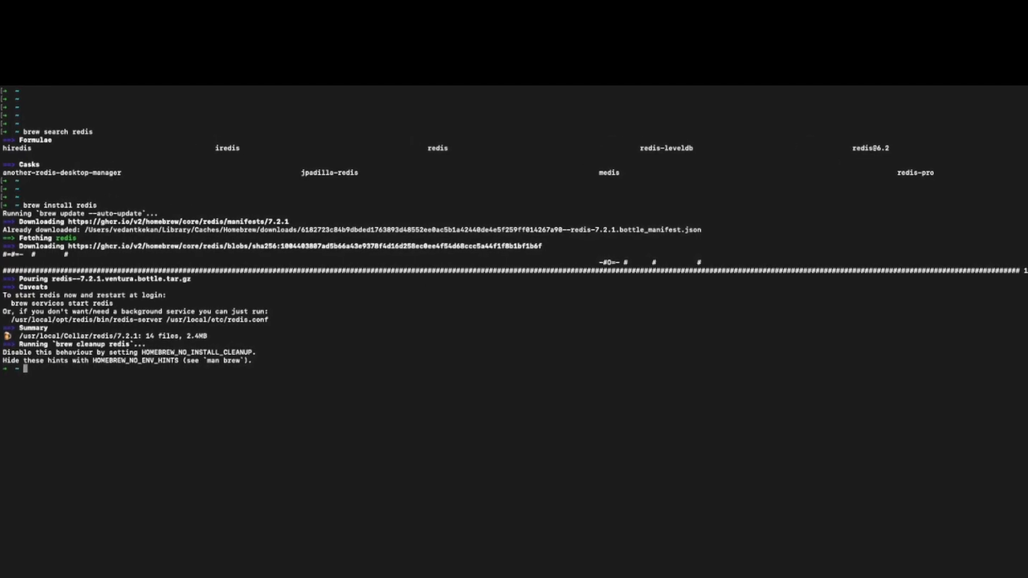
type("redis-cli")
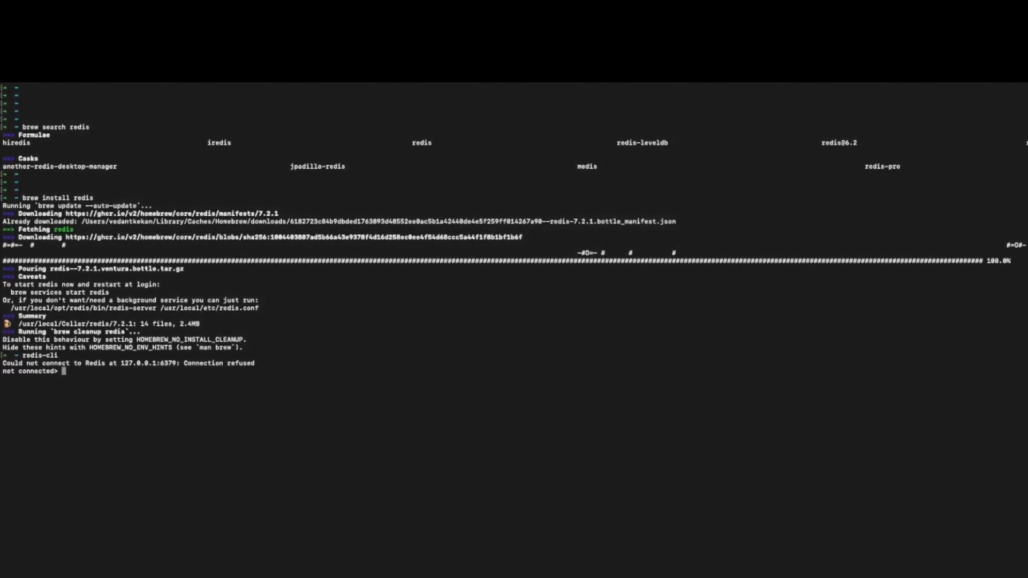
type("e")
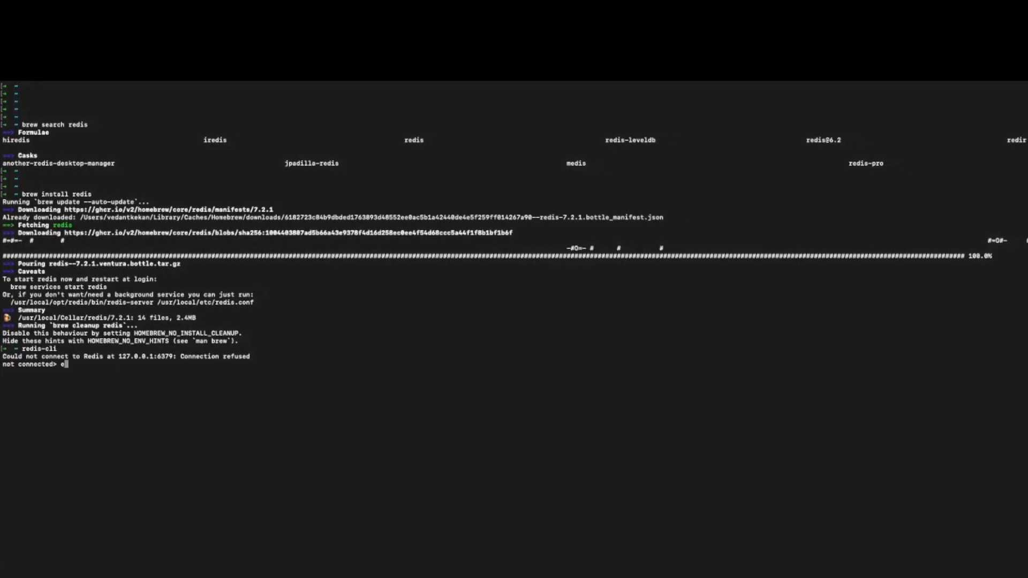
type("xit")
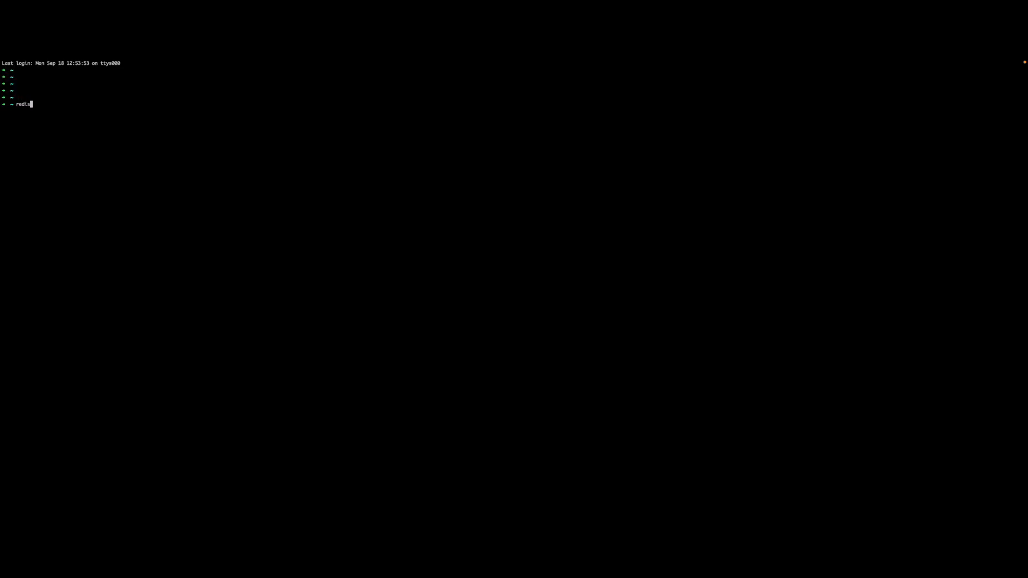
Step: Run redis-server on default port 6379, review its startup log, and bring up session actions
type("-server")
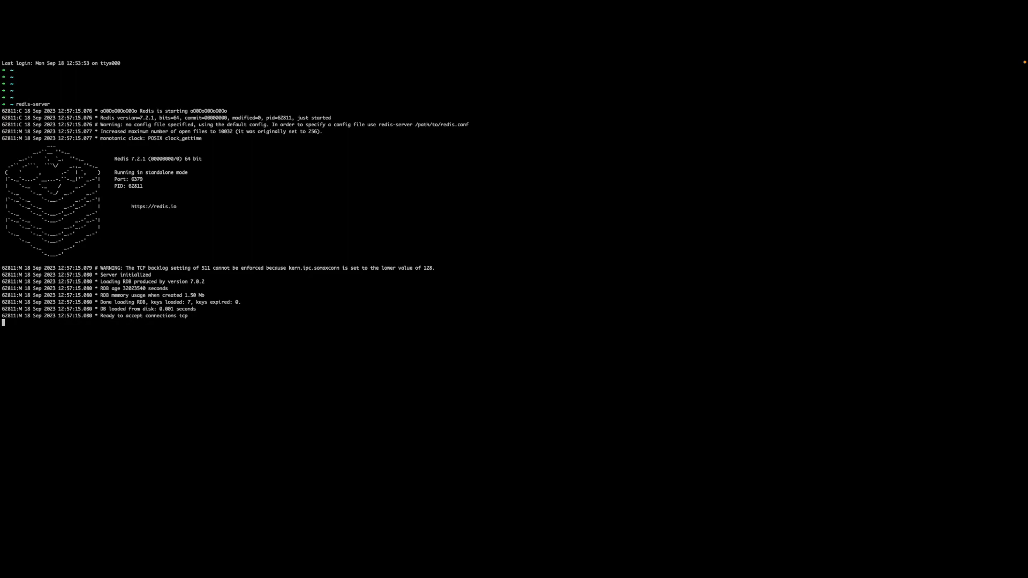
double_click(106, 118)
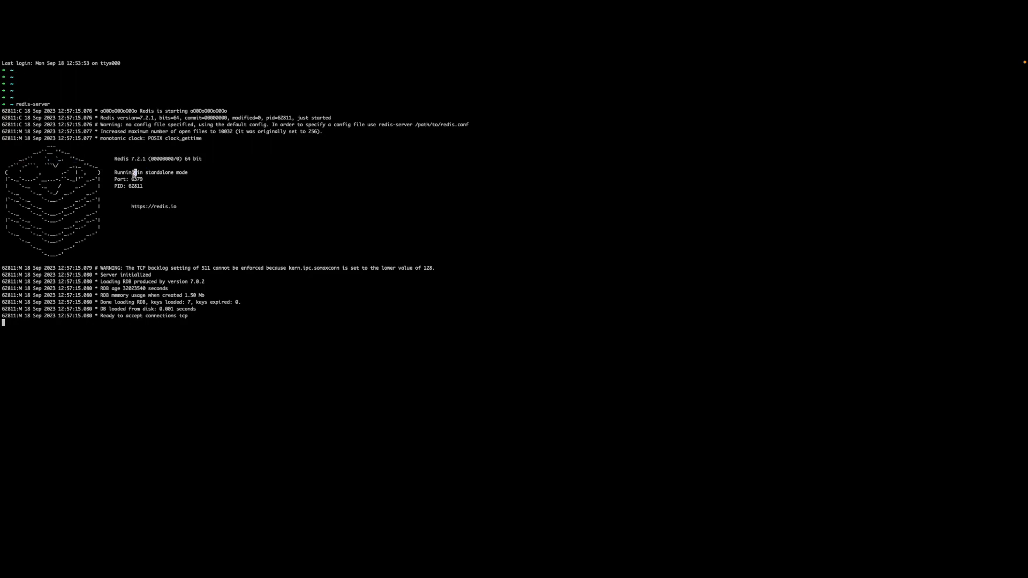
triple_click(150, 171)
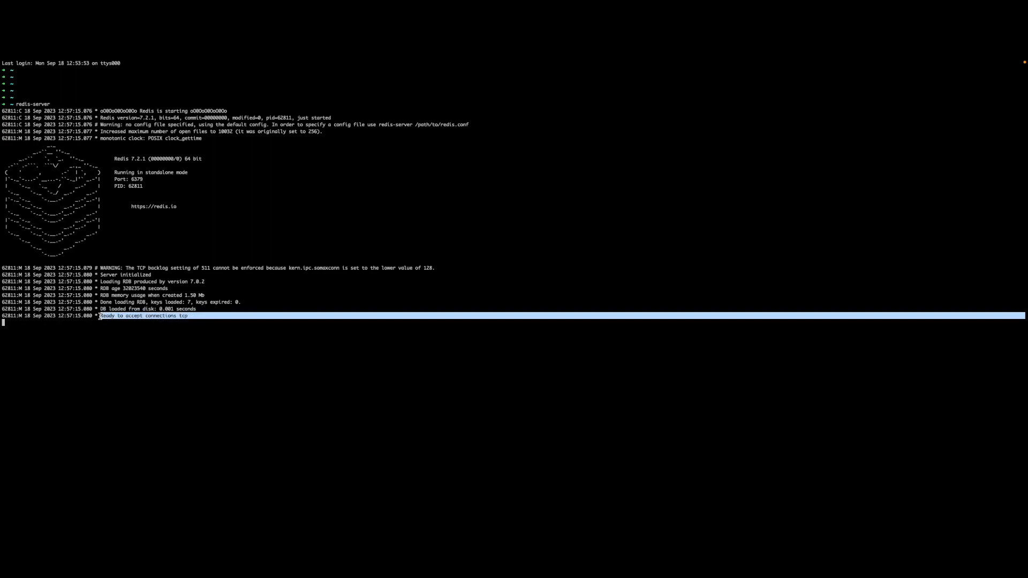
right_click(98, 317)
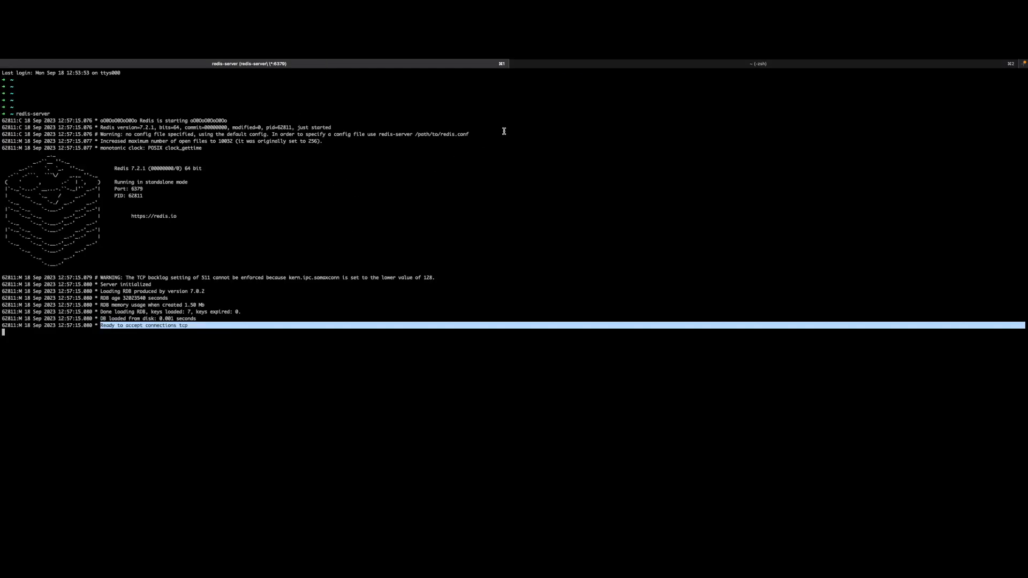
Step: In the second session read back techflow with get, then shutdown nosave
left_click(758, 63)
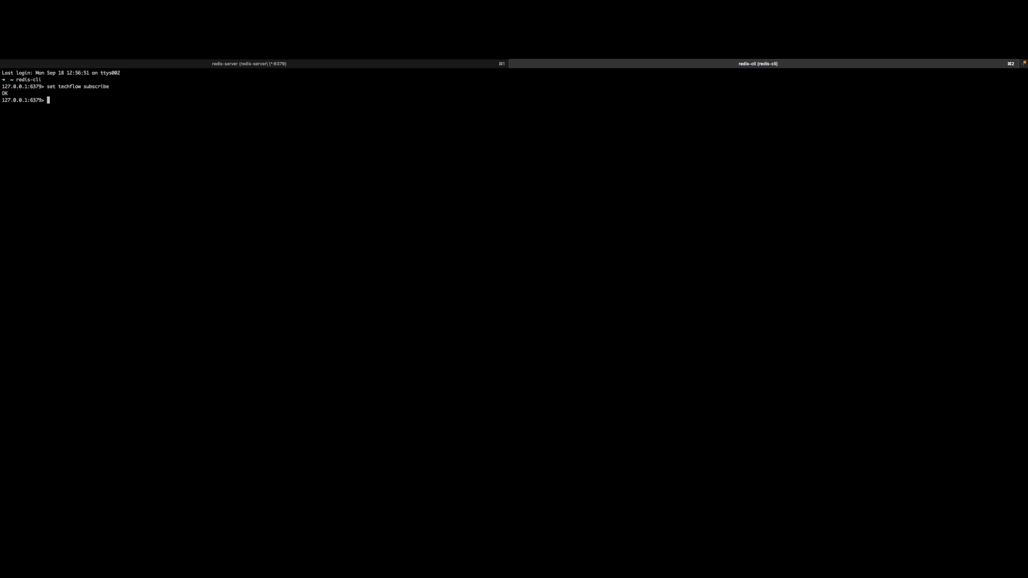
type("get techflow")
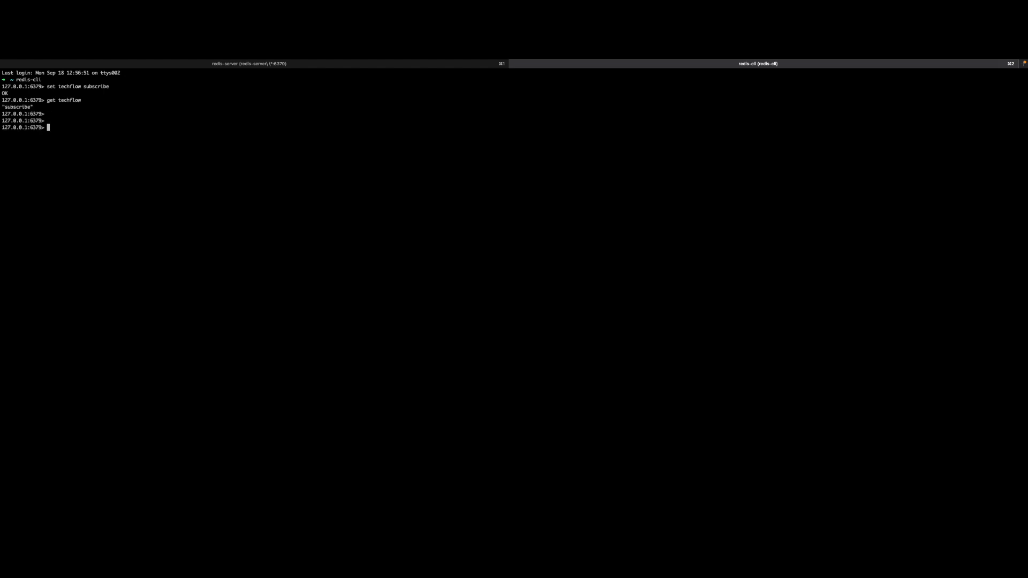
type("shutdown no")
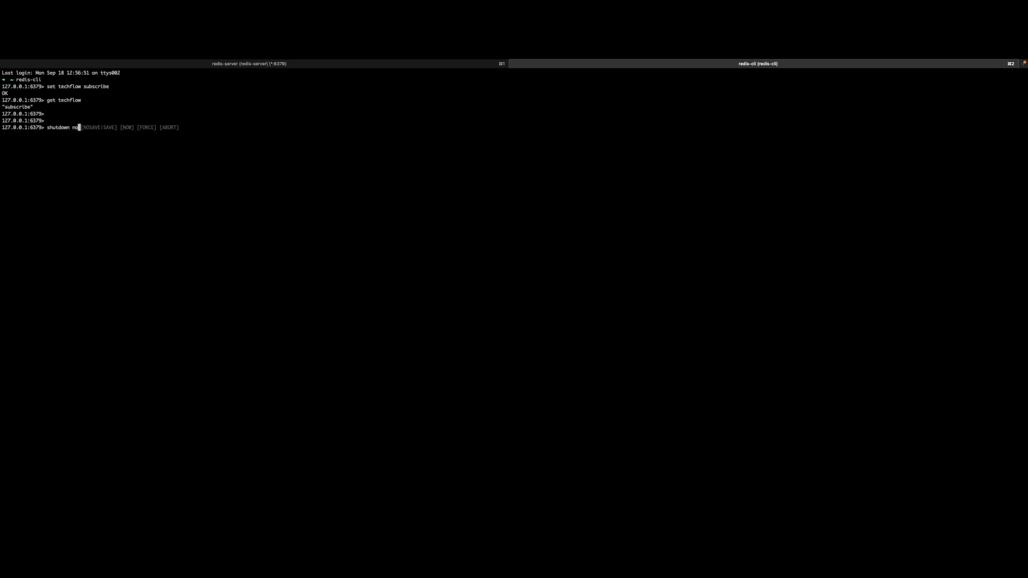
type("save")
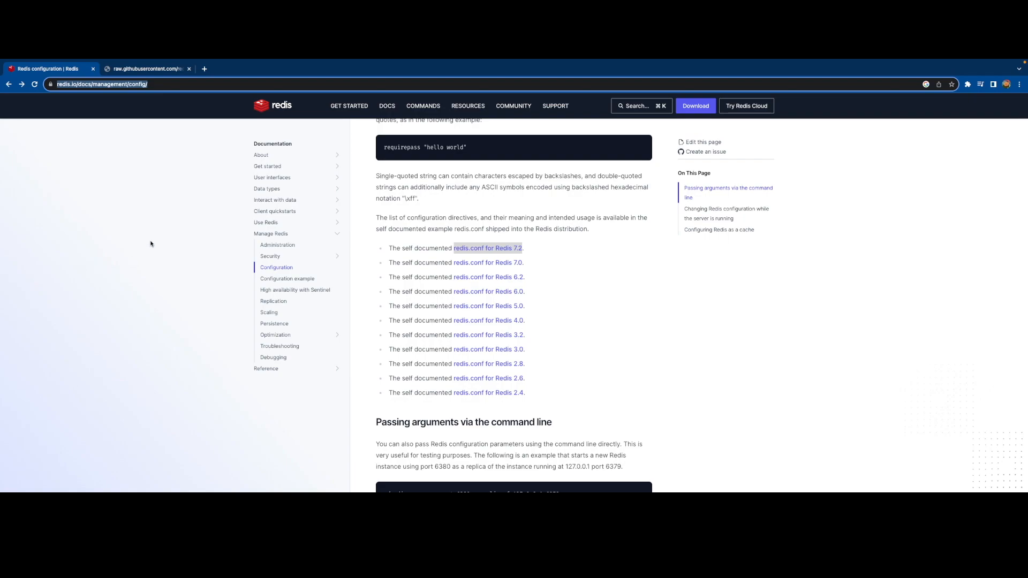
Step: Scroll the Configuration page and open the example redis.conf for Redis 7.2
scroll("up", 3)
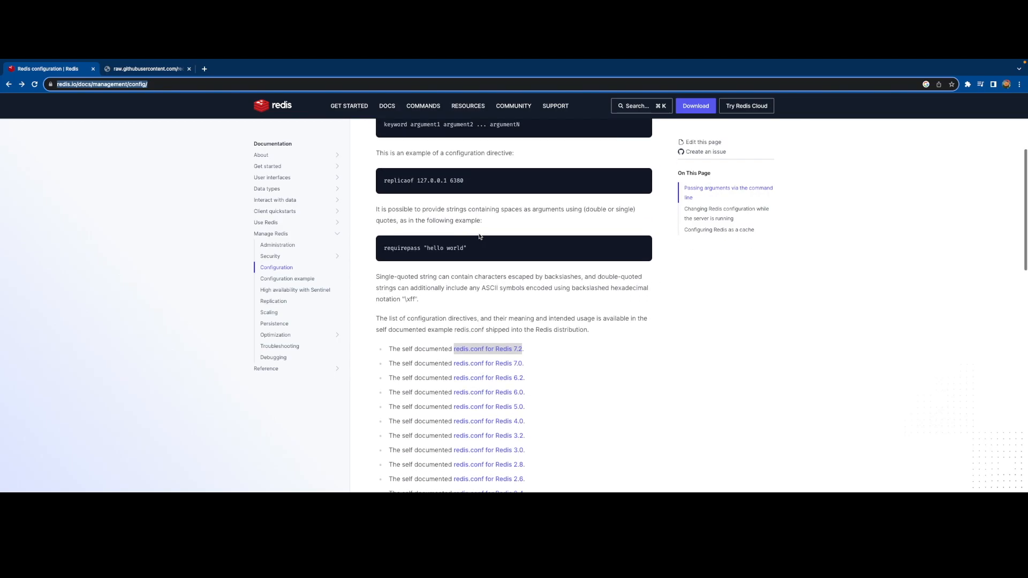
mouse_move(214, 207)
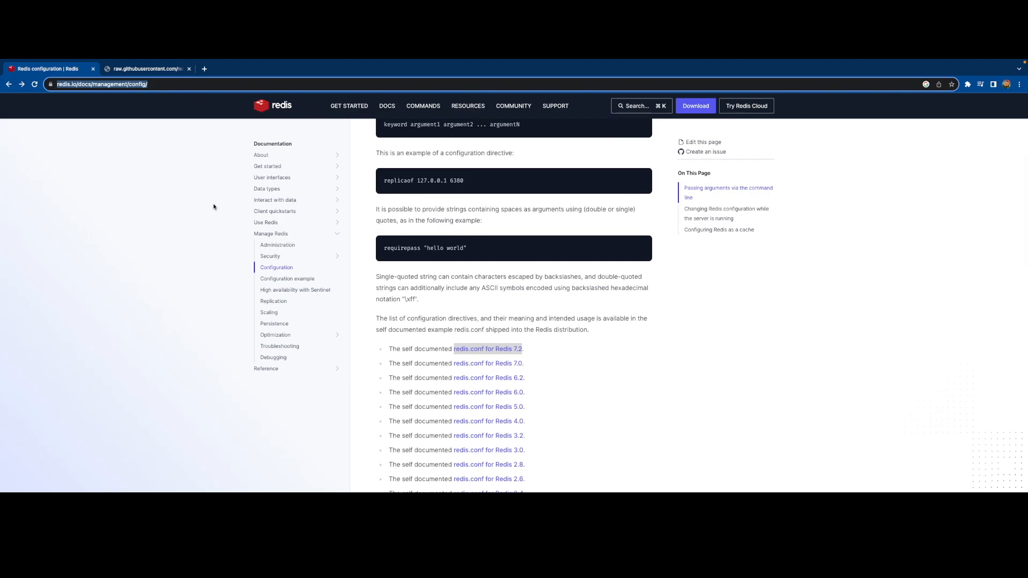
scroll("down", 3)
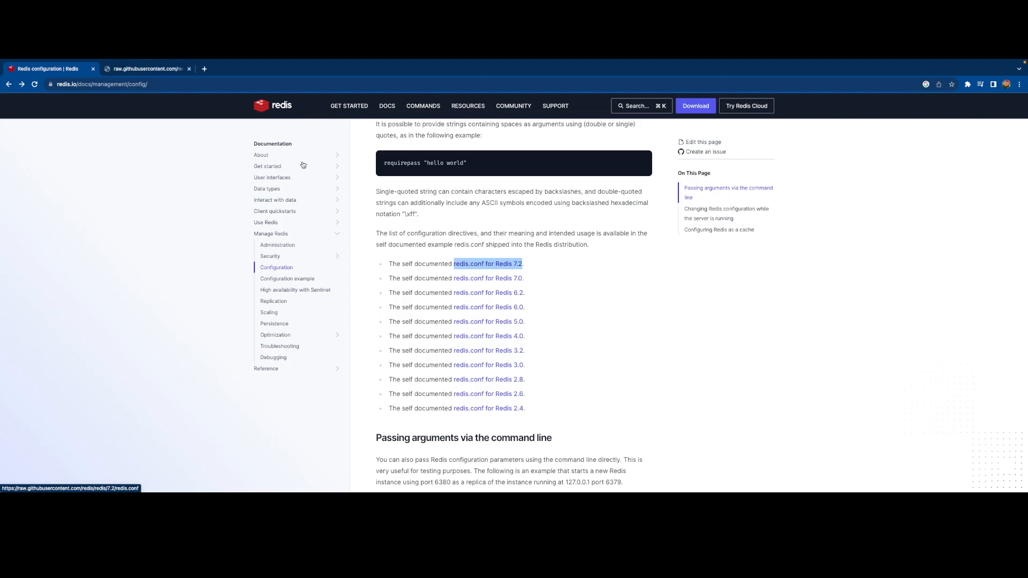
left_click(145, 68)
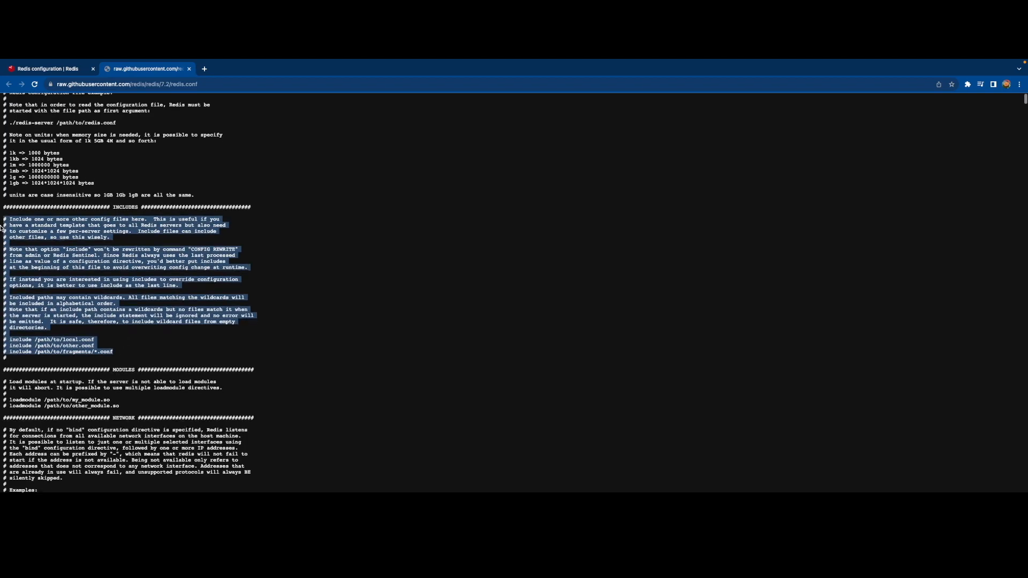
scroll("down", 3)
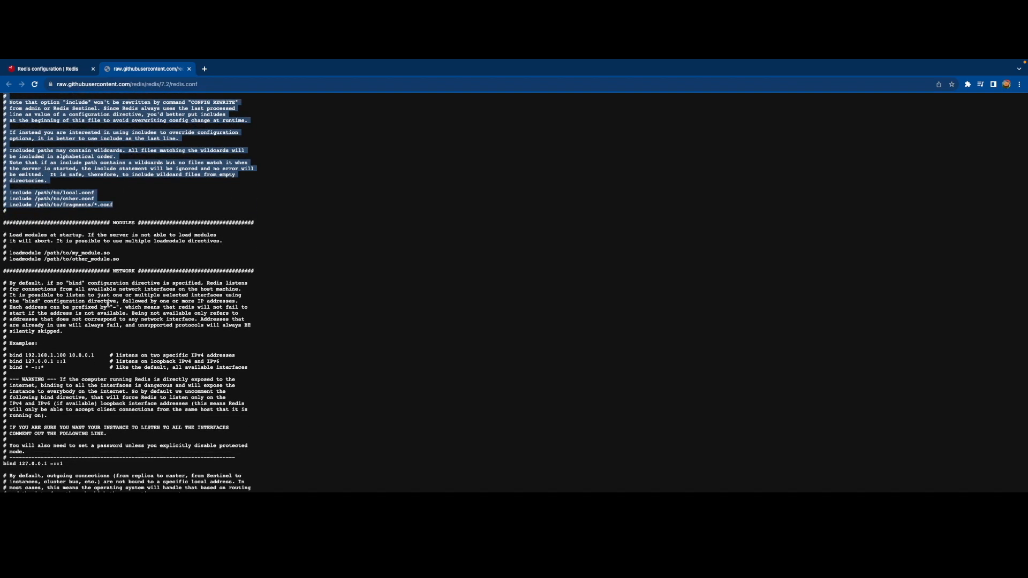
scroll("down", 3)
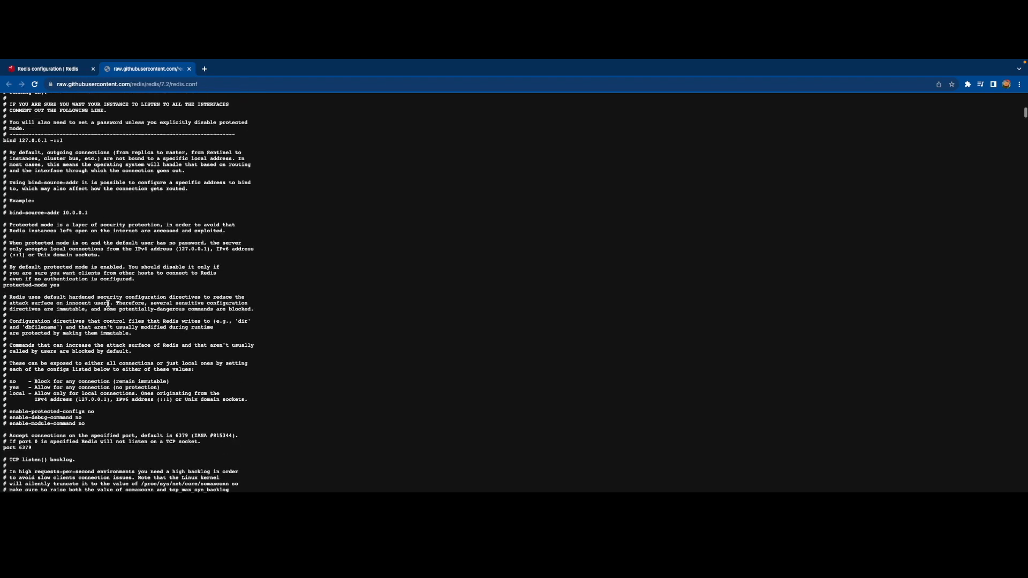
scroll("down", 3)
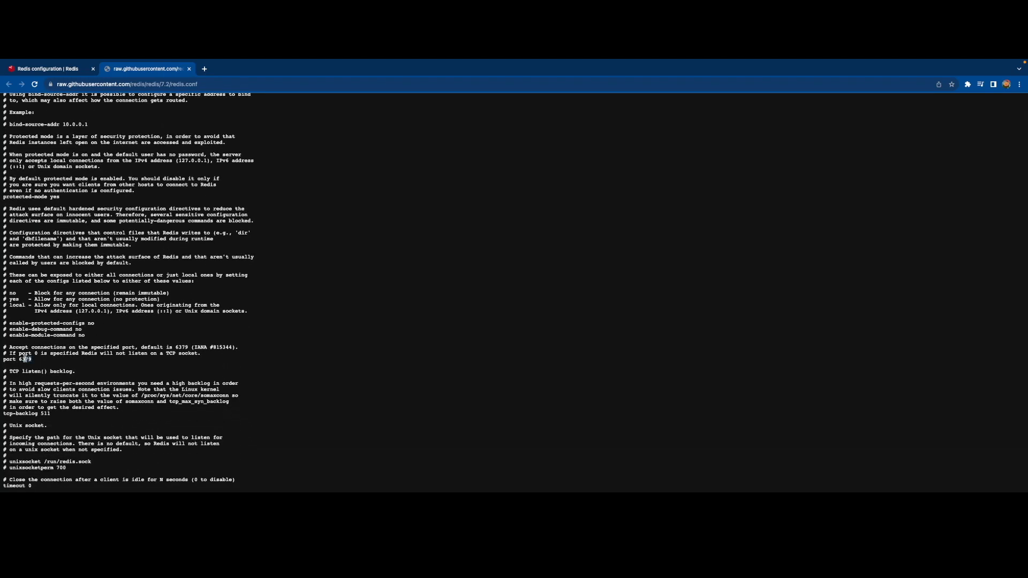
double_click(18, 360)
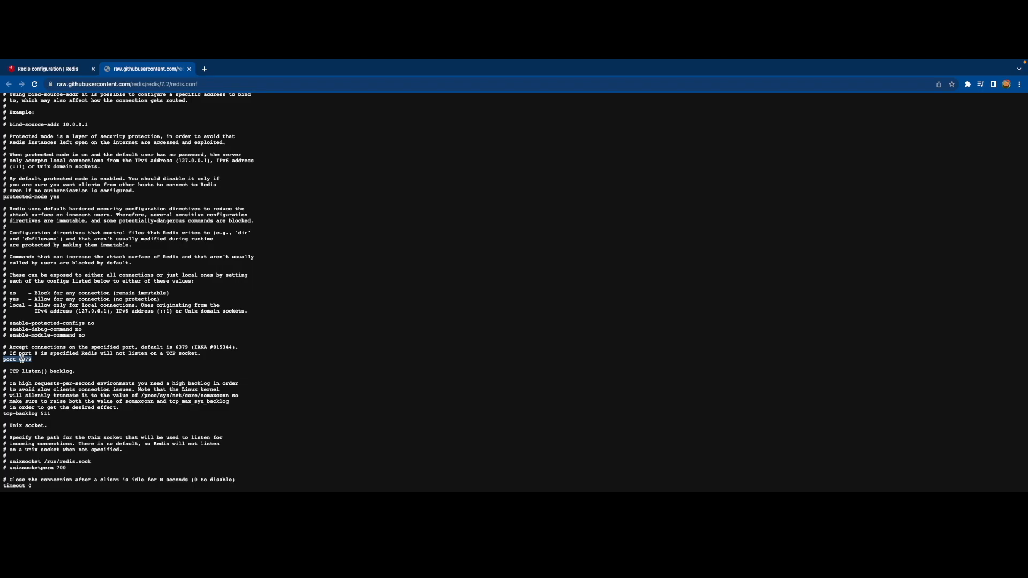
type("passwp")
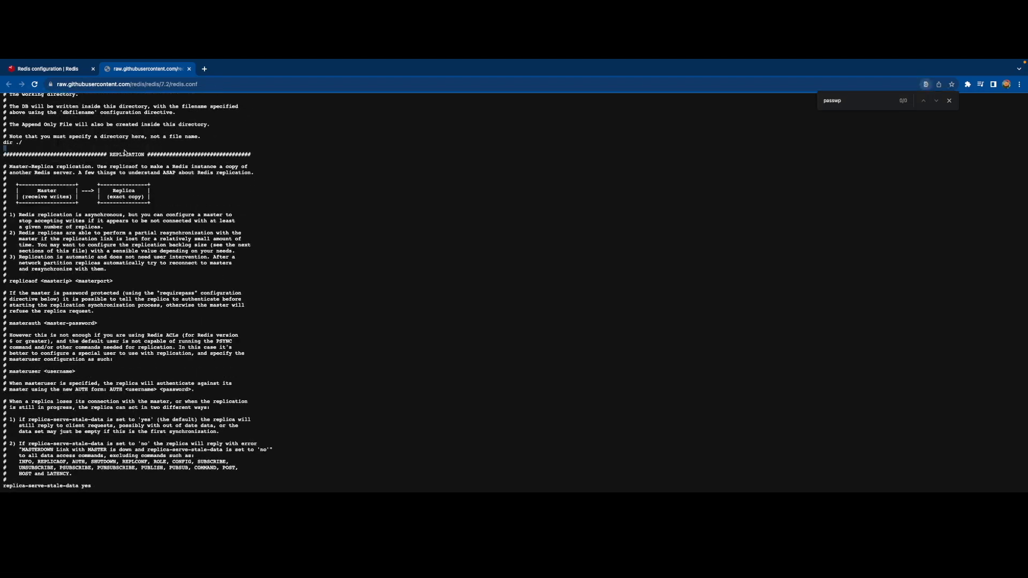
scroll("down", 3)
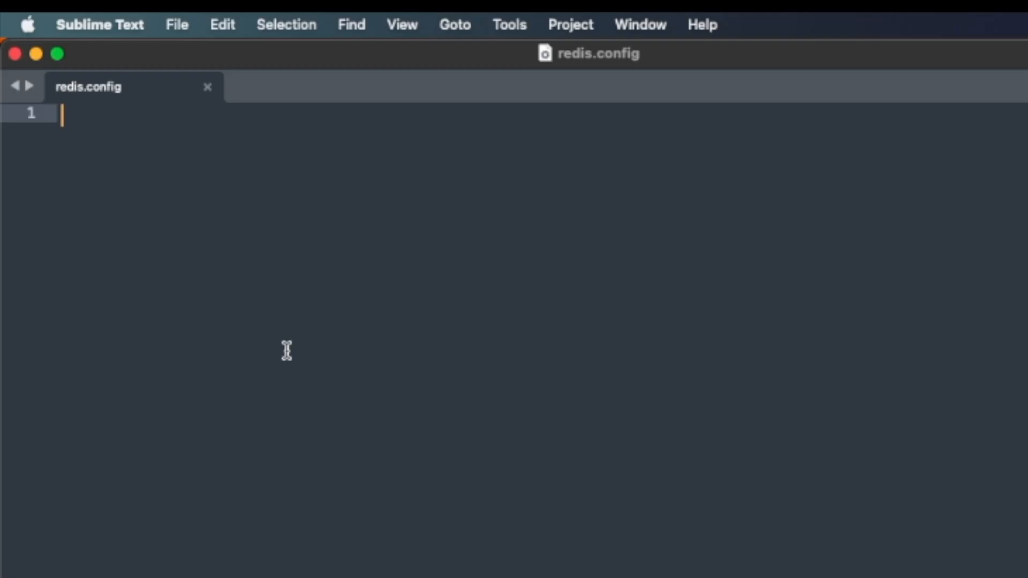
Step: Write the line 'port 6280' into redis.config
type("port 7")
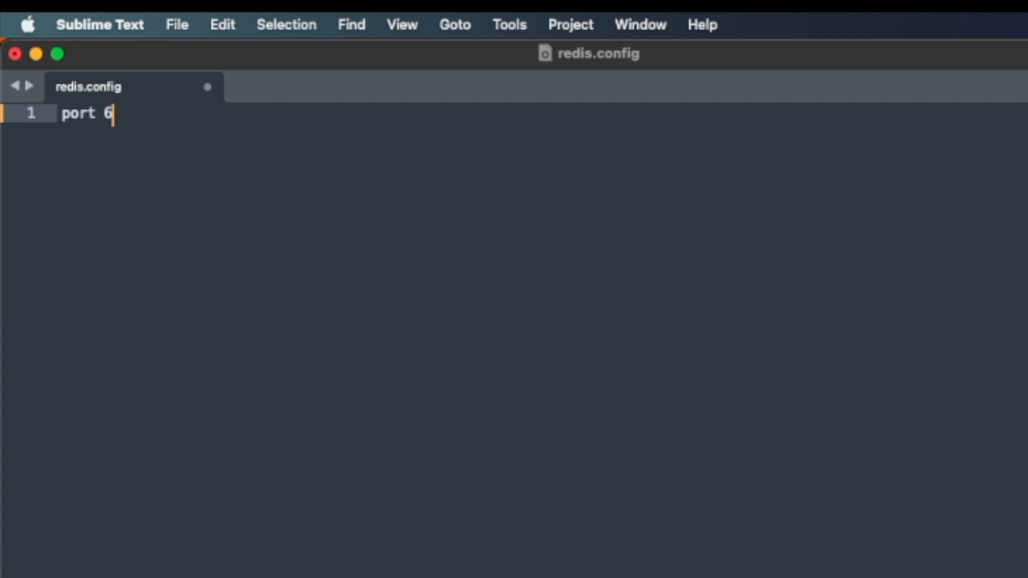
type("280")
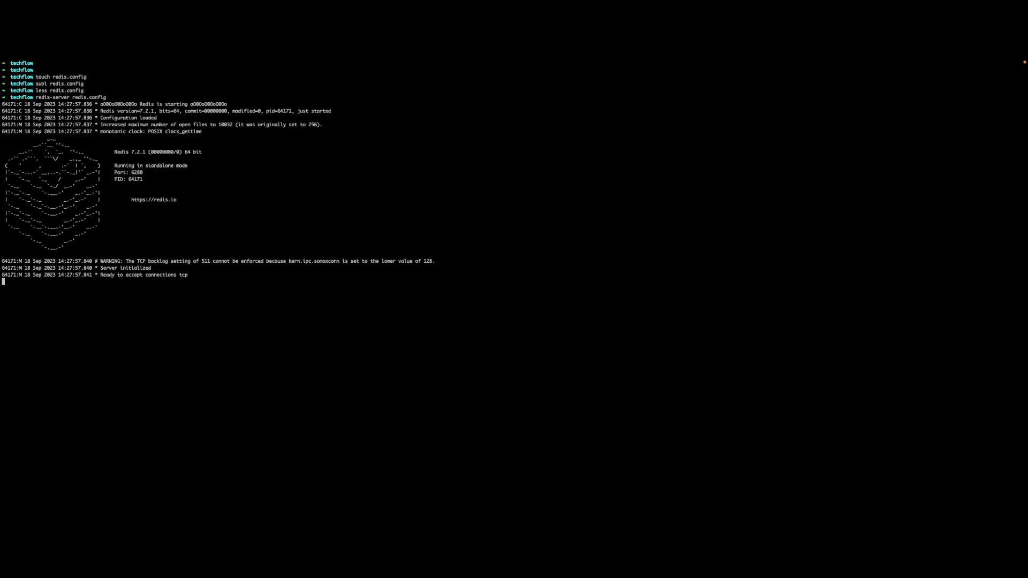
double_click(136, 171)
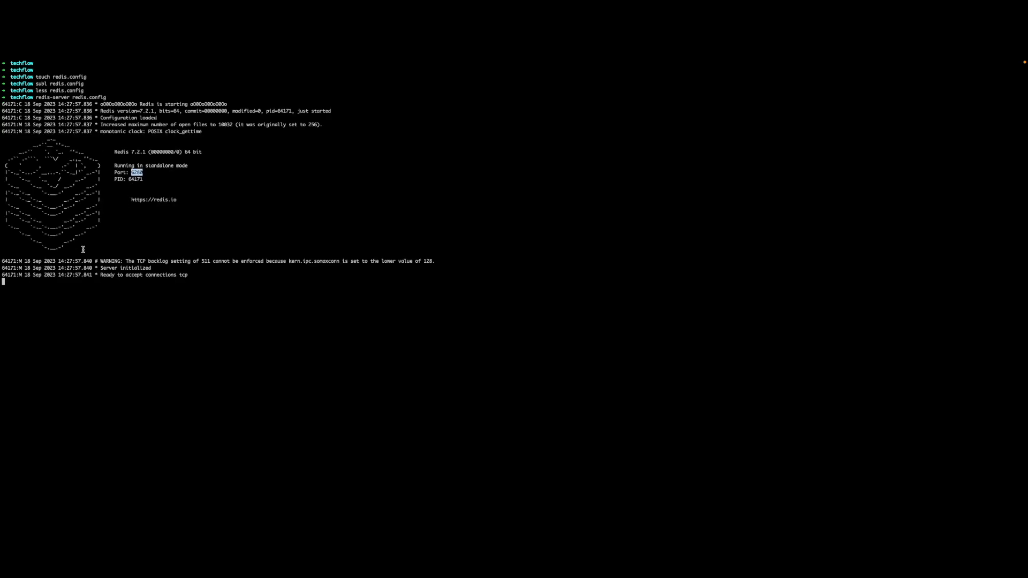
double_click(158, 165)
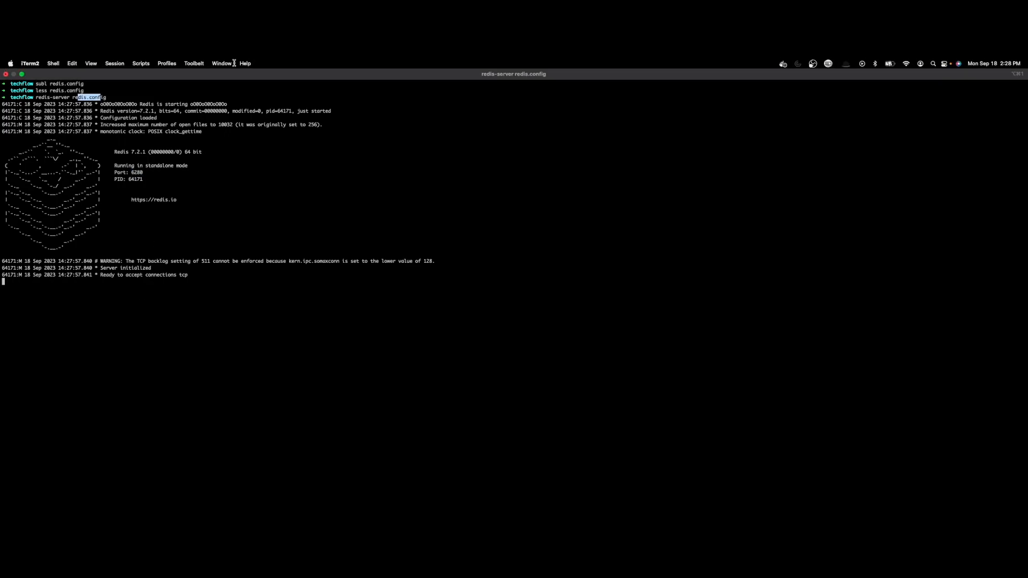
right_click(275, 181)
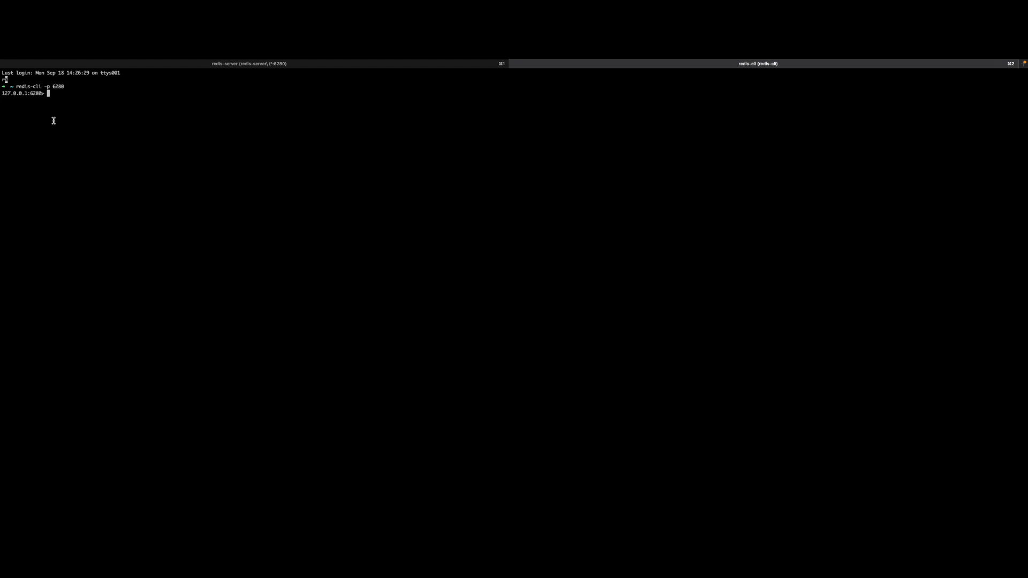
Step: Begin a set command at the 127.0.0.1:6280> redis-cli prompt
type("set")
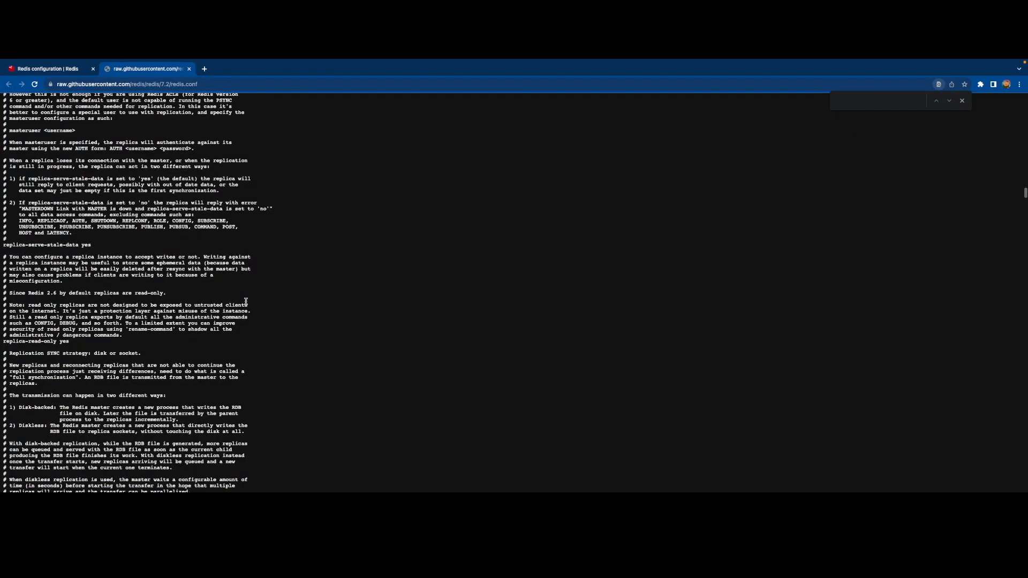
scroll("down", 3)
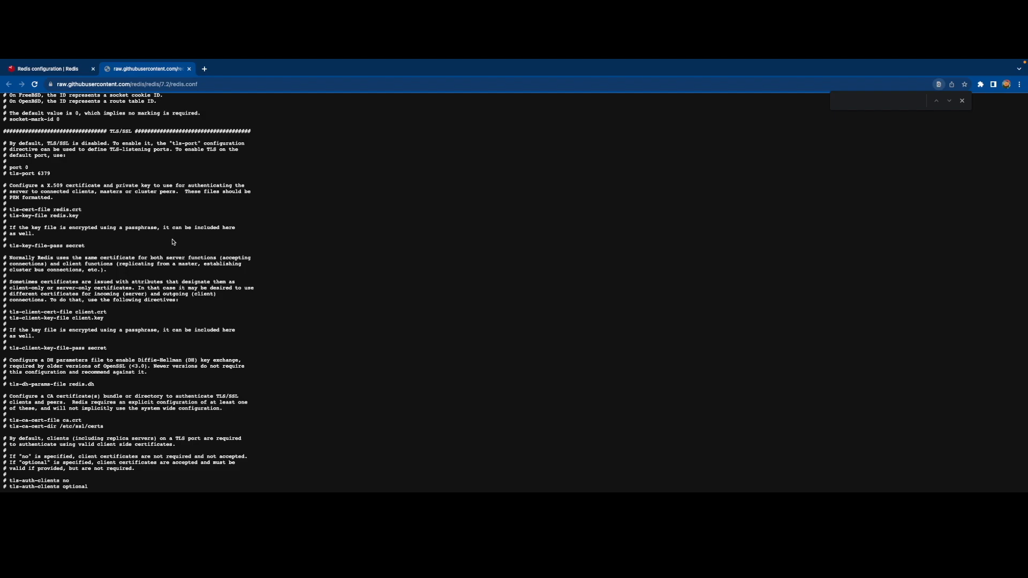
scroll("down", 3)
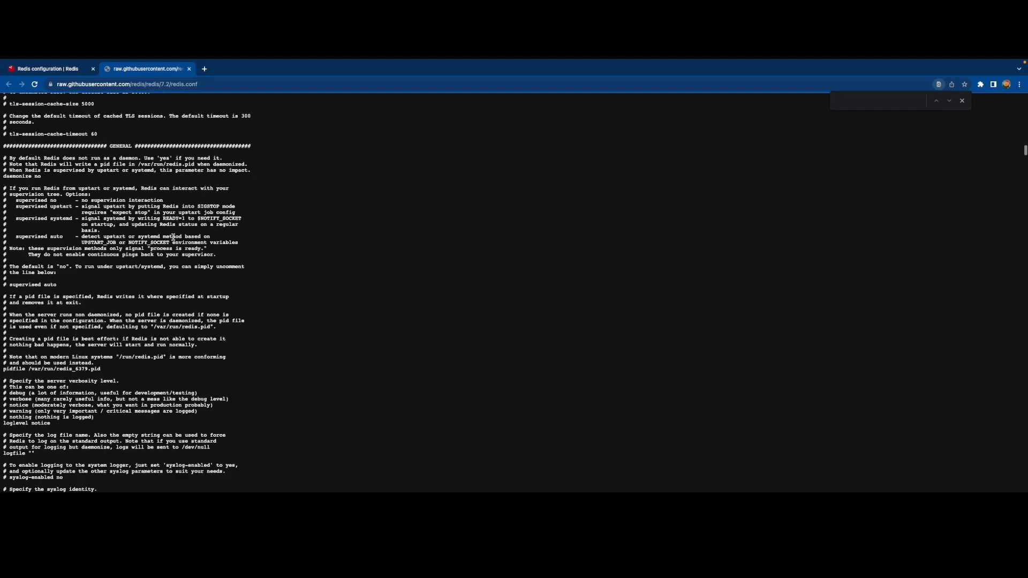
scroll("down", 3)
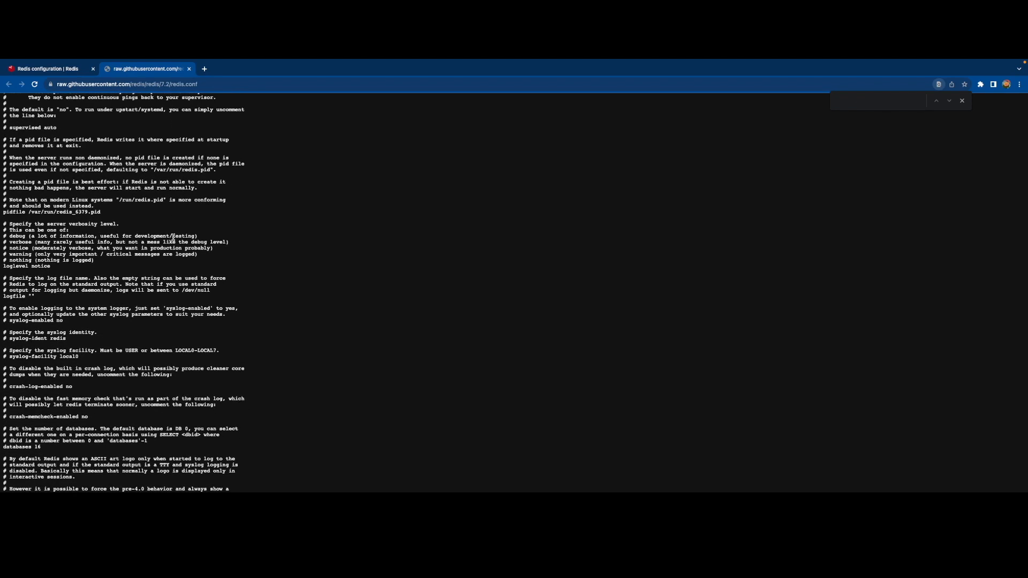